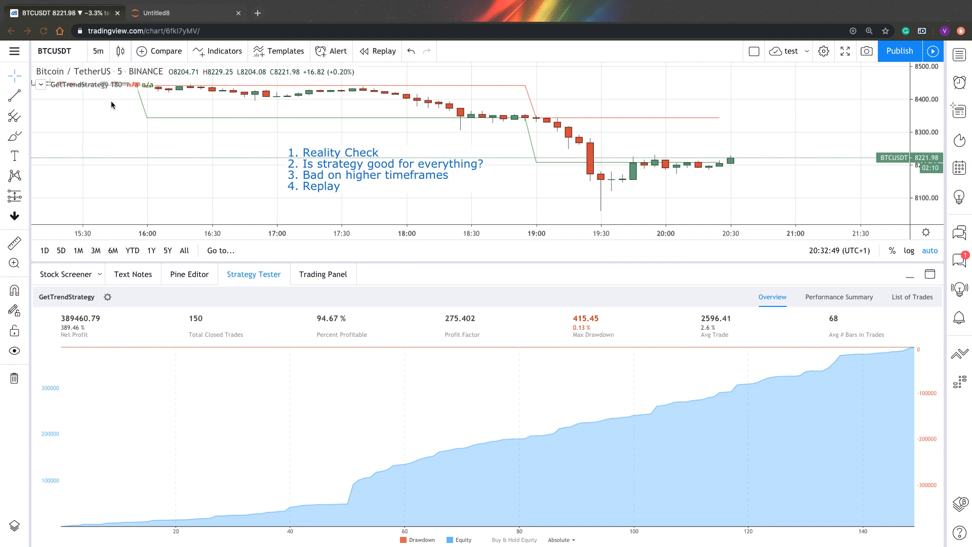
mouse_move(79, 329)
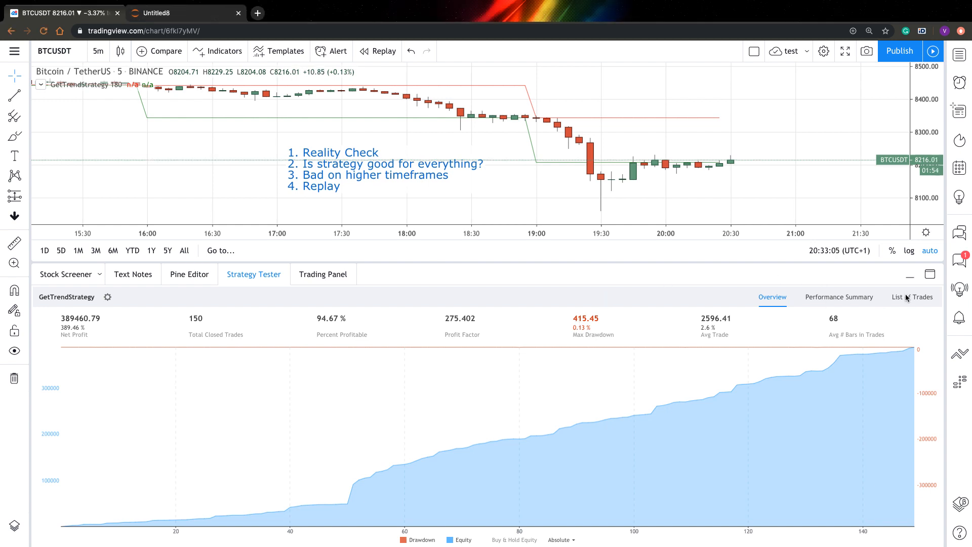
Review GetTrendStrategy's list of trades and overview figures, then switch to the Untitled8 notebook.
left_click(912, 297)
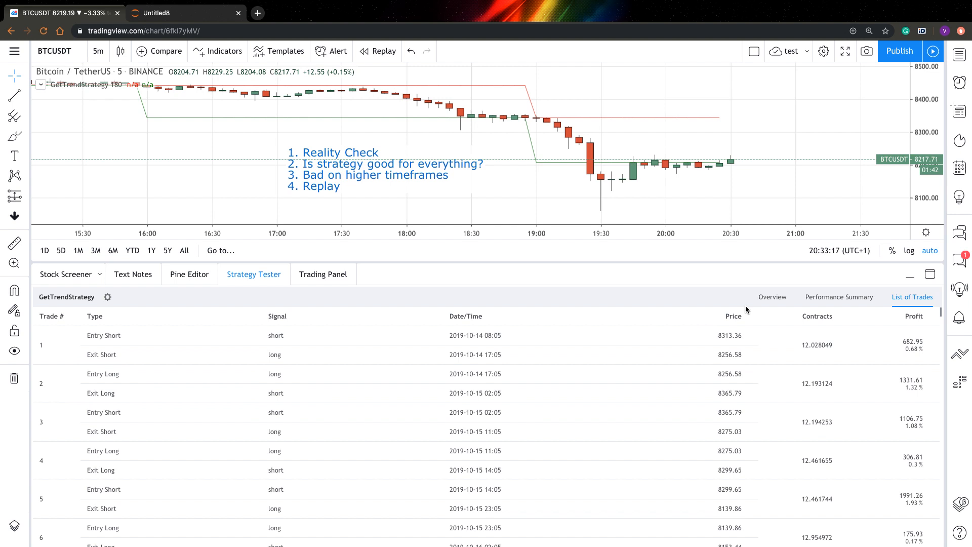
left_click(772, 296)
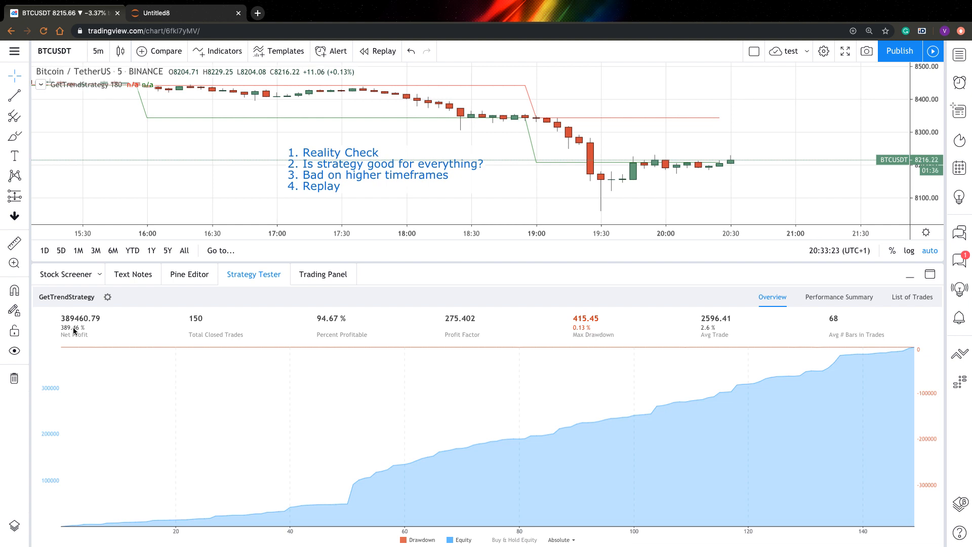
mouse_move(103, 198)
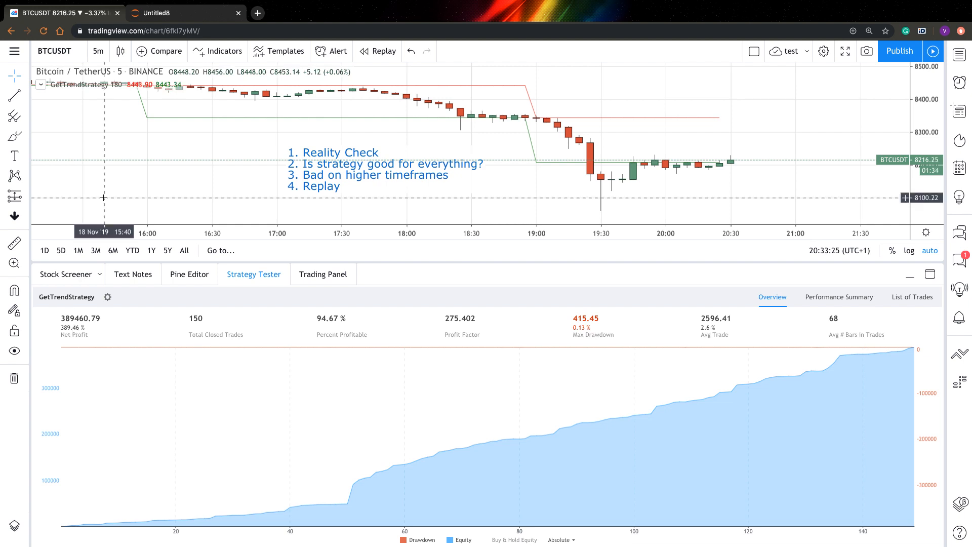
left_click(183, 12)
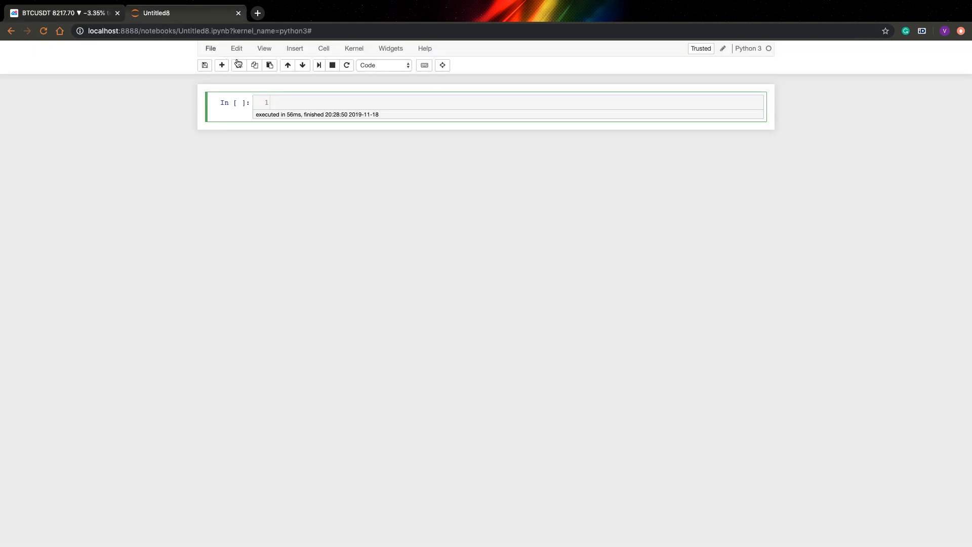
Evaluate 5 ** 12 in the empty notebook cell, getting 244140625, then return to TradingView.
left_click(294, 103)
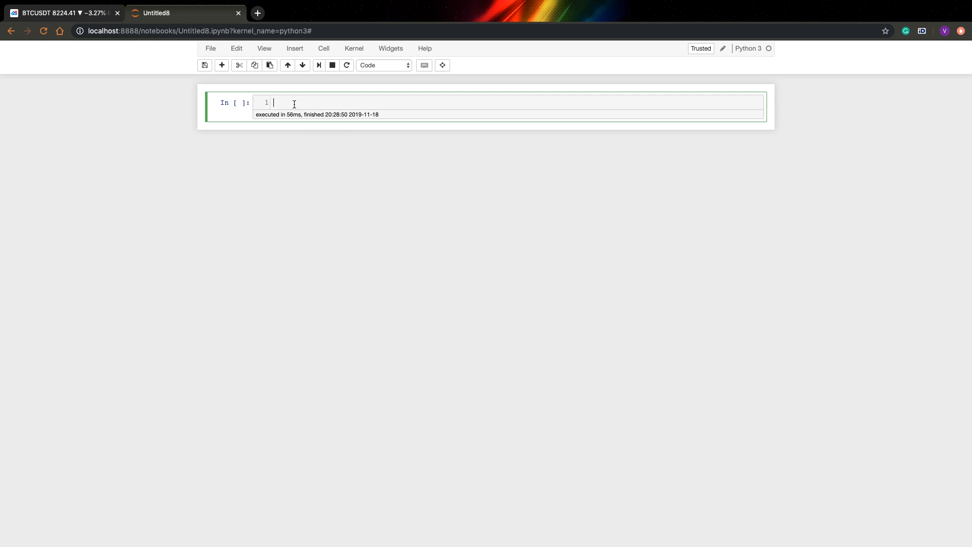
type("5")
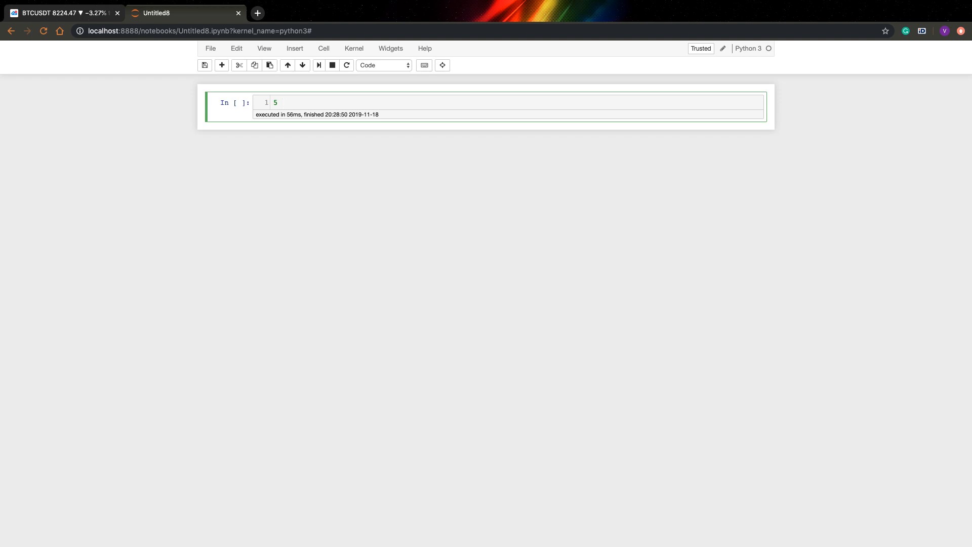
type("()")
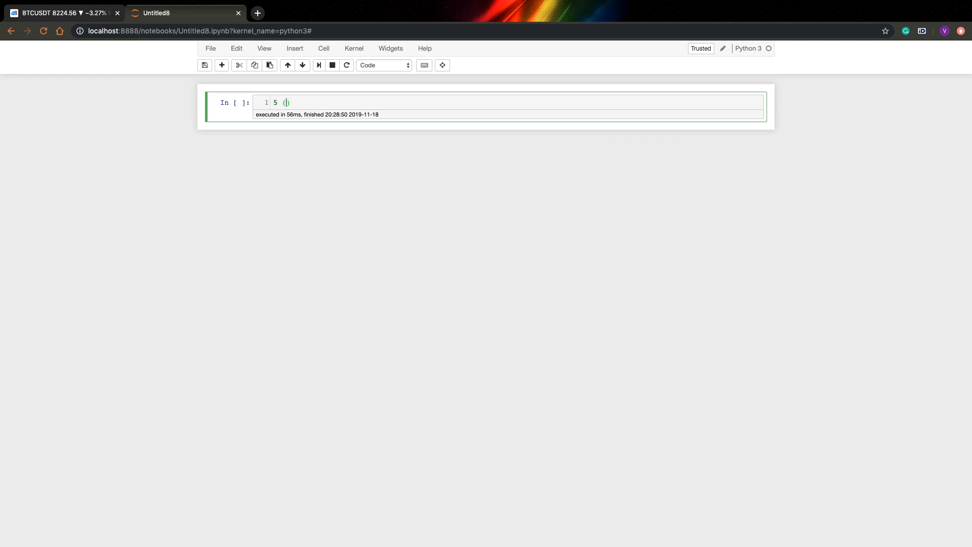
type("** 1")
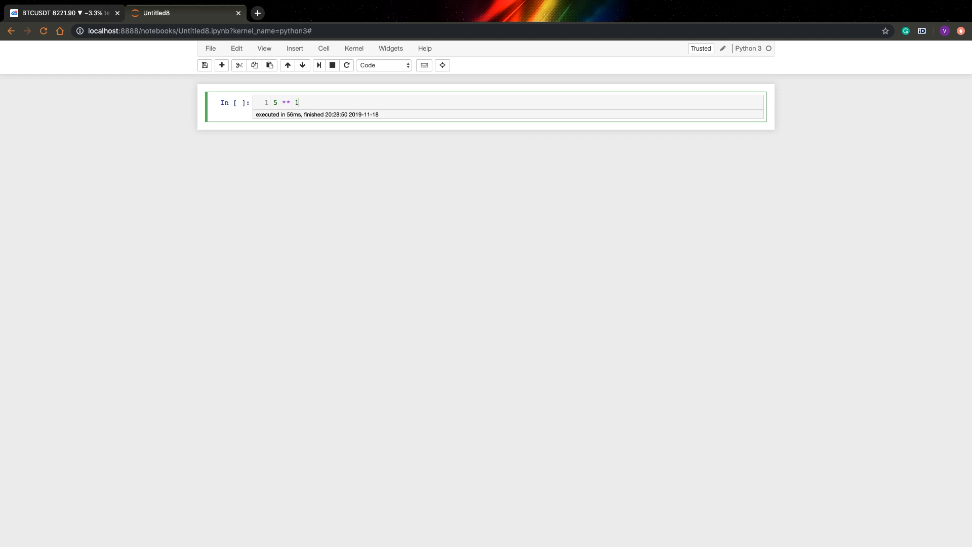
type("2")
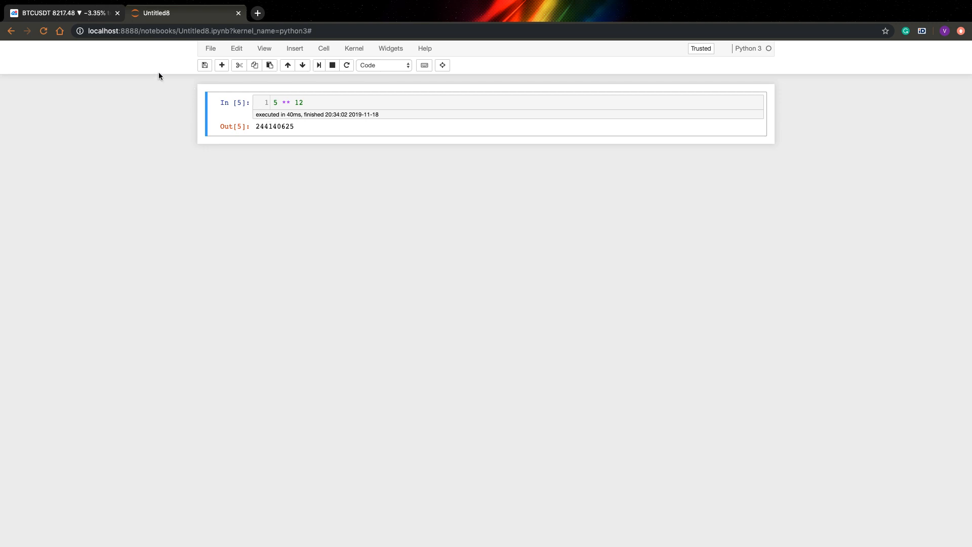
left_click(62, 13)
type("GOLD")
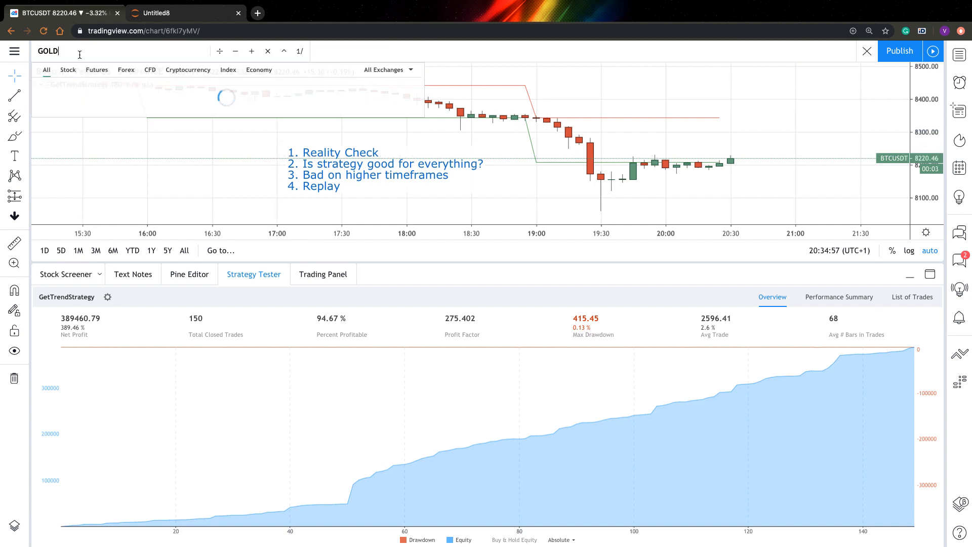
Load GOLD, then SPY, then put the chart back on BTCUSDT.
key("Enter")
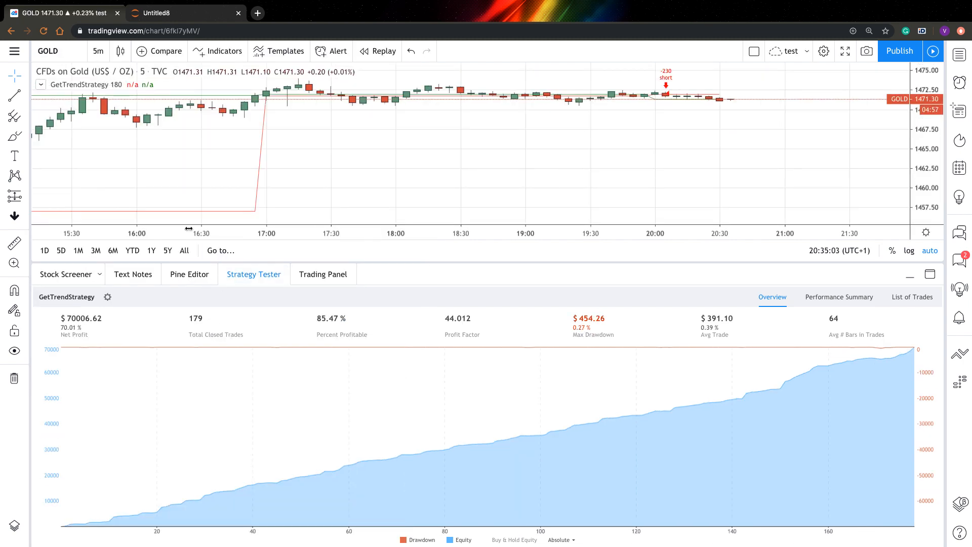
type("S")
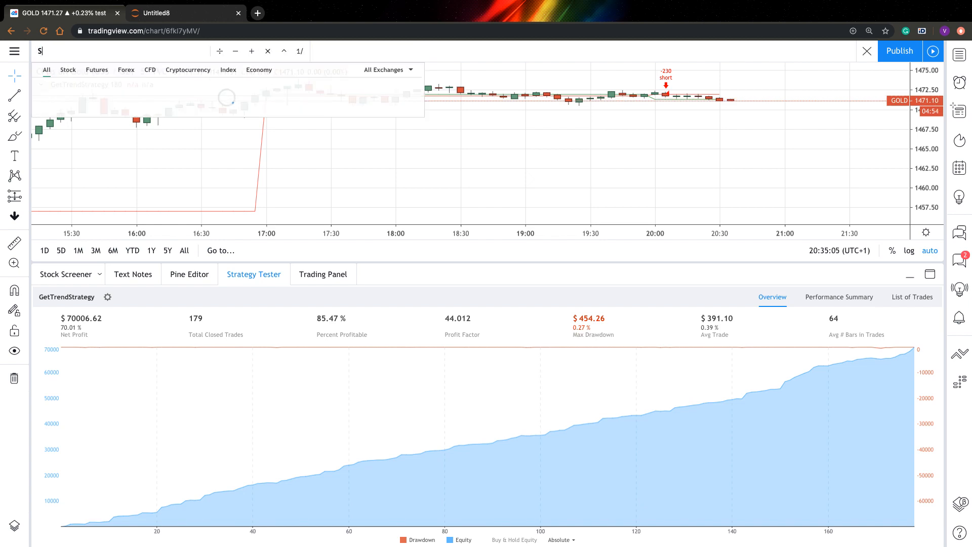
type("PY")
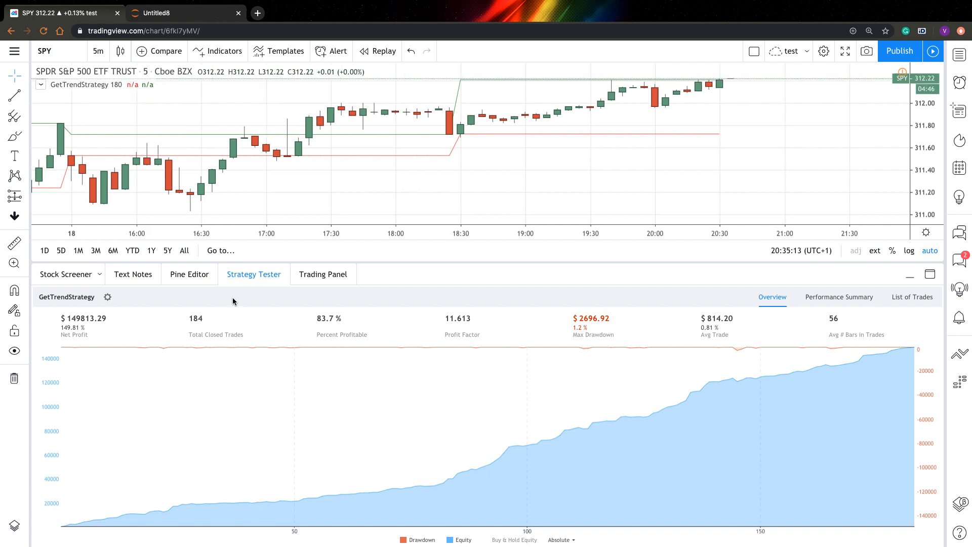
mouse_move(253, 301)
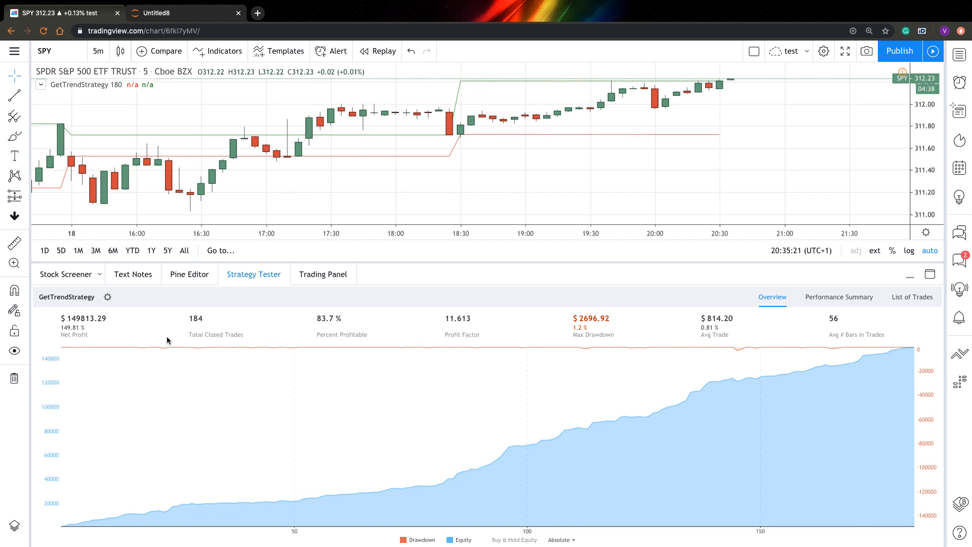
left_click(44, 50)
type("BTCU")
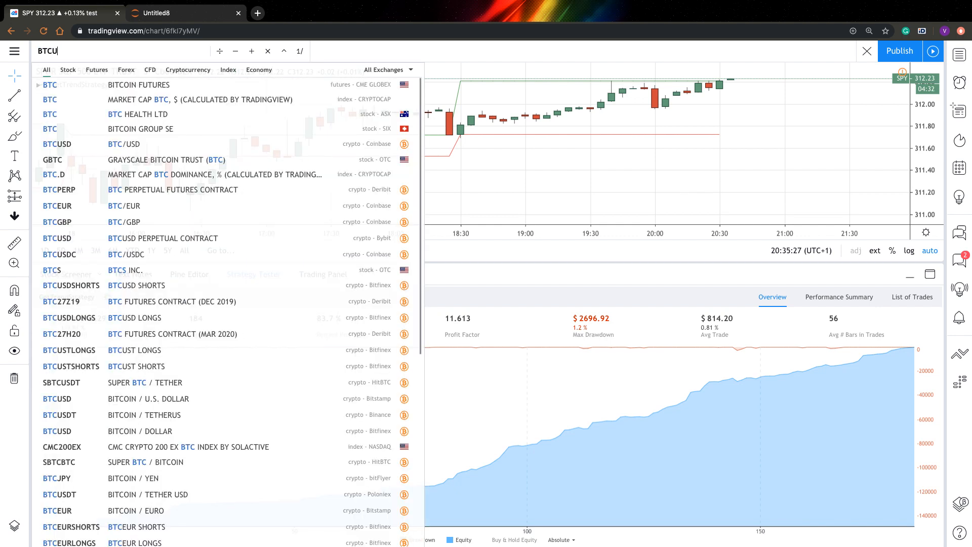
type("DT")
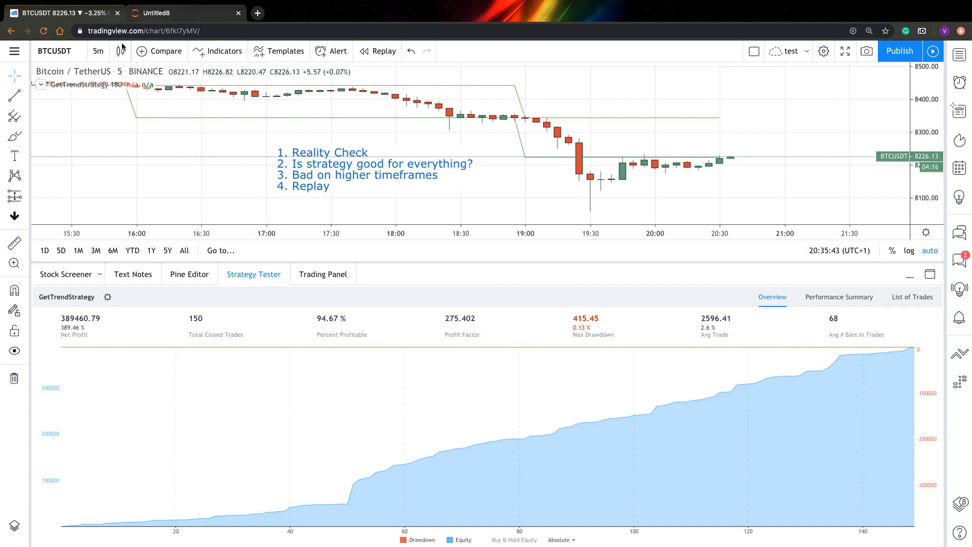
mouse_move(98, 51)
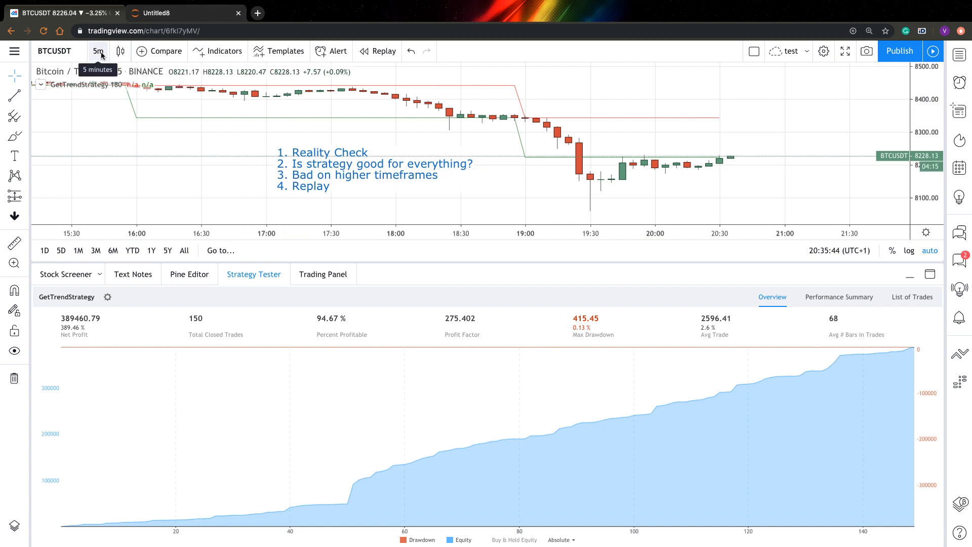
Try 10-minute and 6-hour BTCUSDT intervals, then settle on 5-minute bars.
left_click(97, 51)
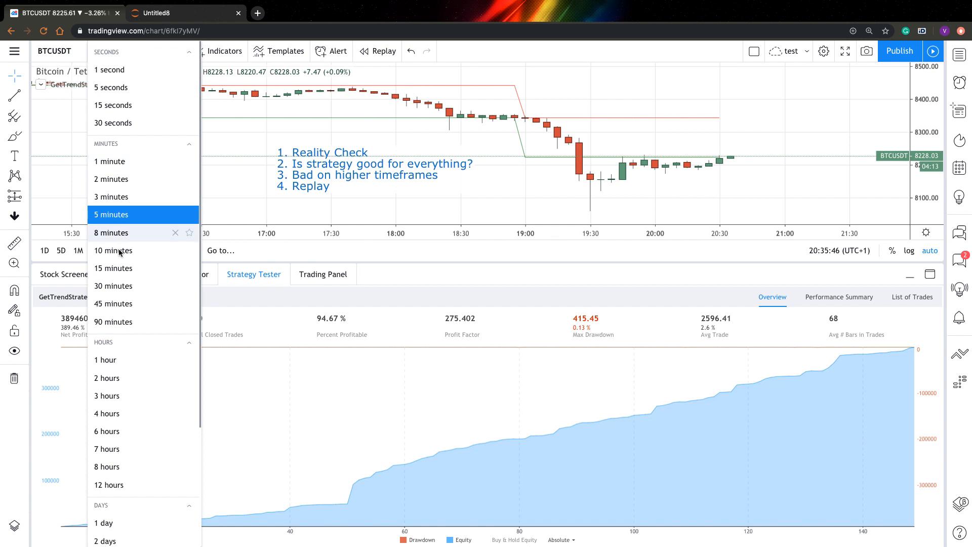
left_click(113, 251)
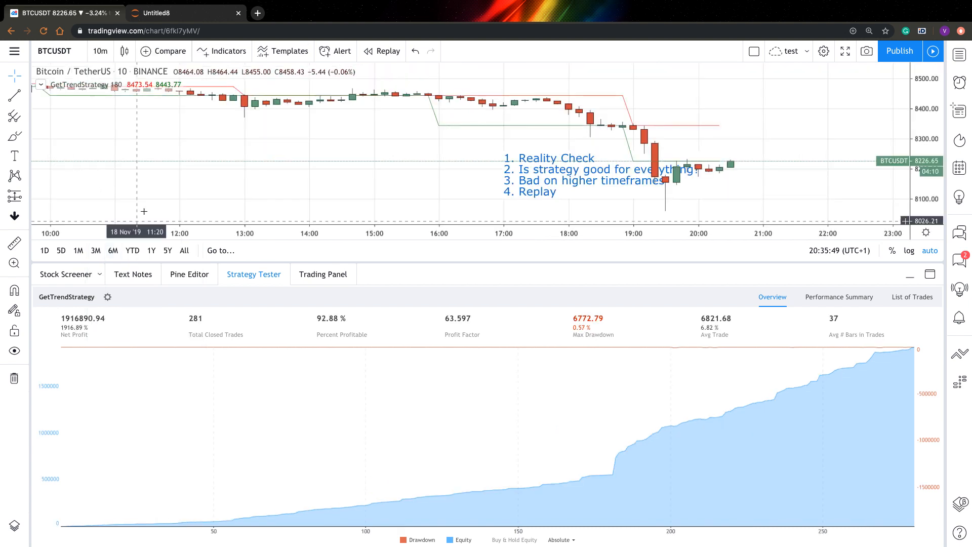
left_click(99, 50)
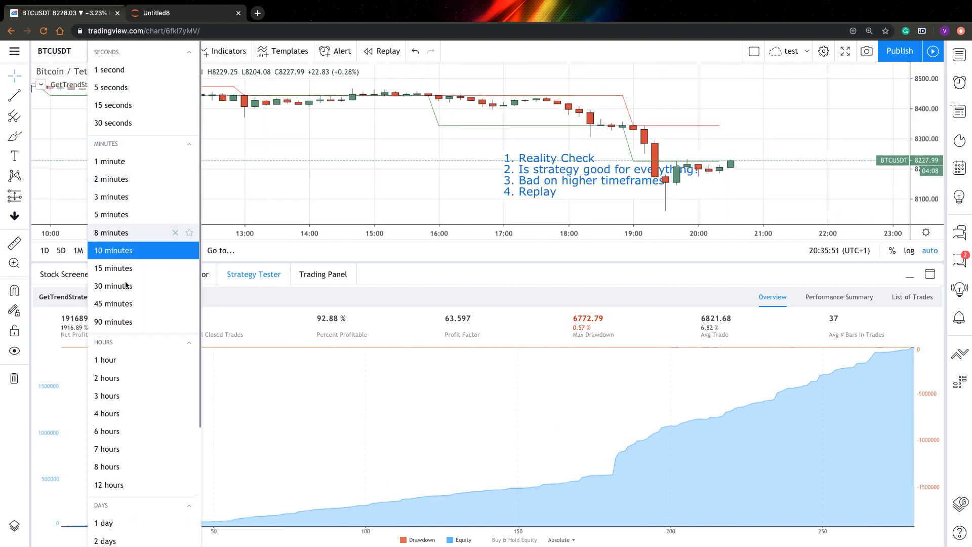
left_click(113, 285)
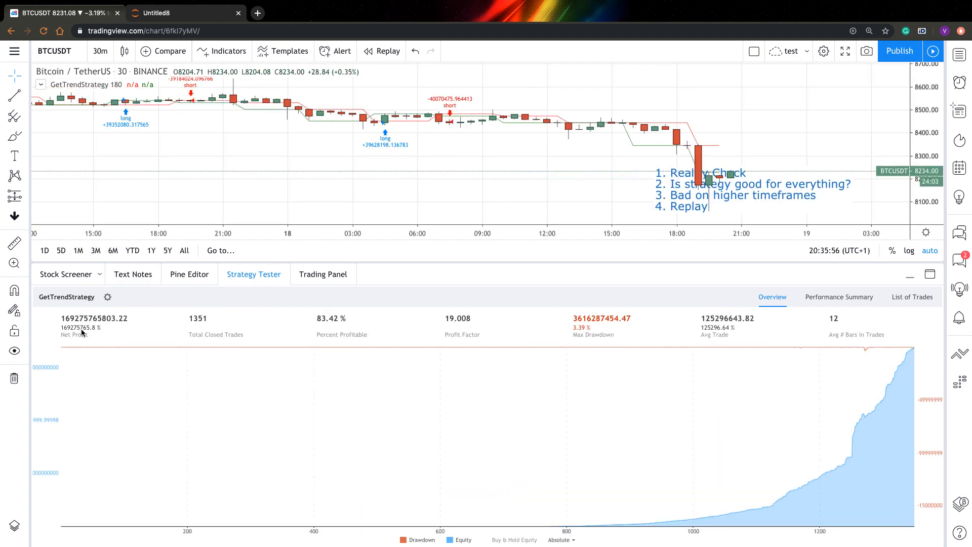
left_click(124, 51)
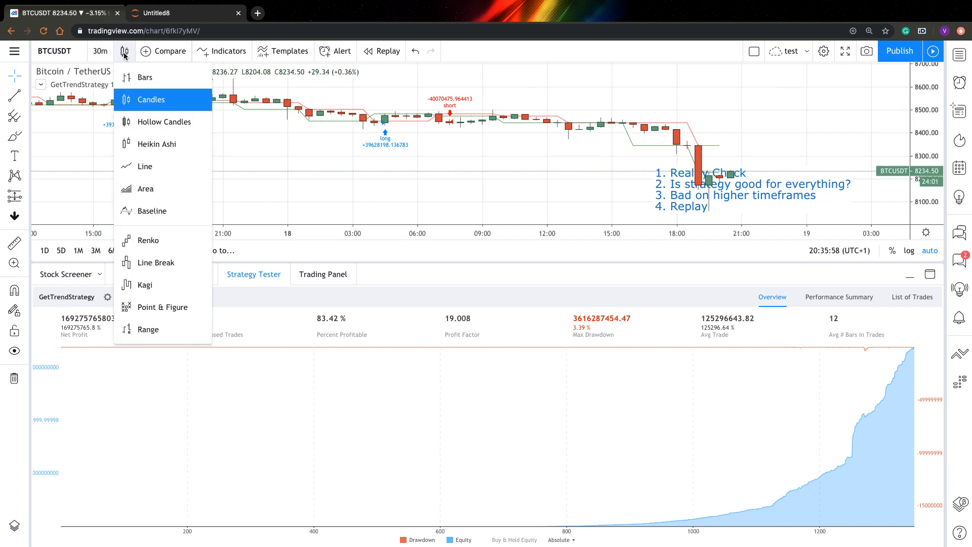
left_click(99, 51)
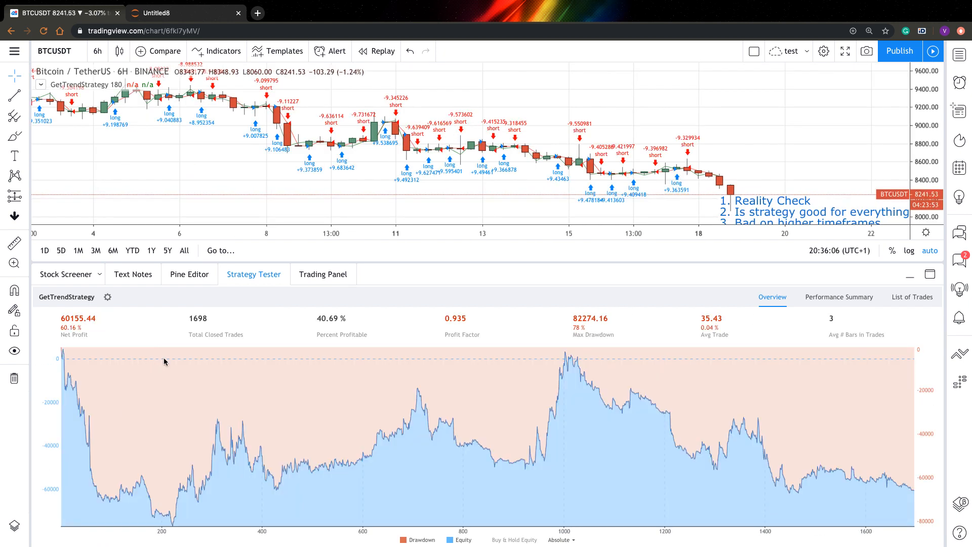
mouse_move(150, 167)
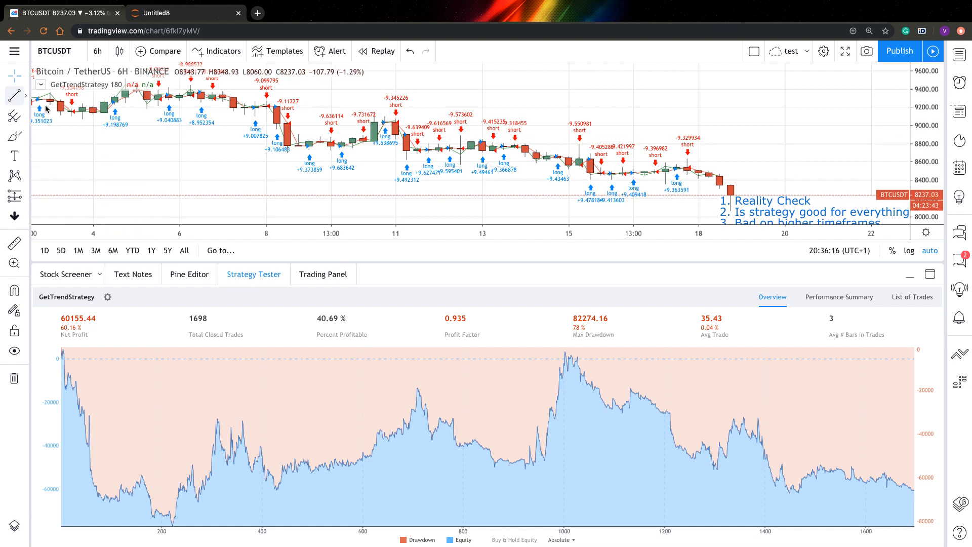
mouse_move(148, 139)
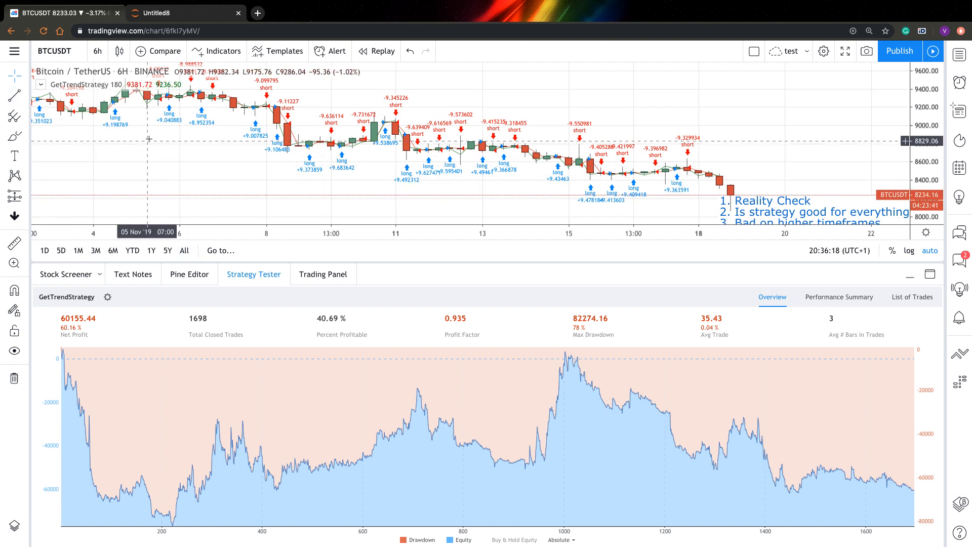
left_click(98, 50)
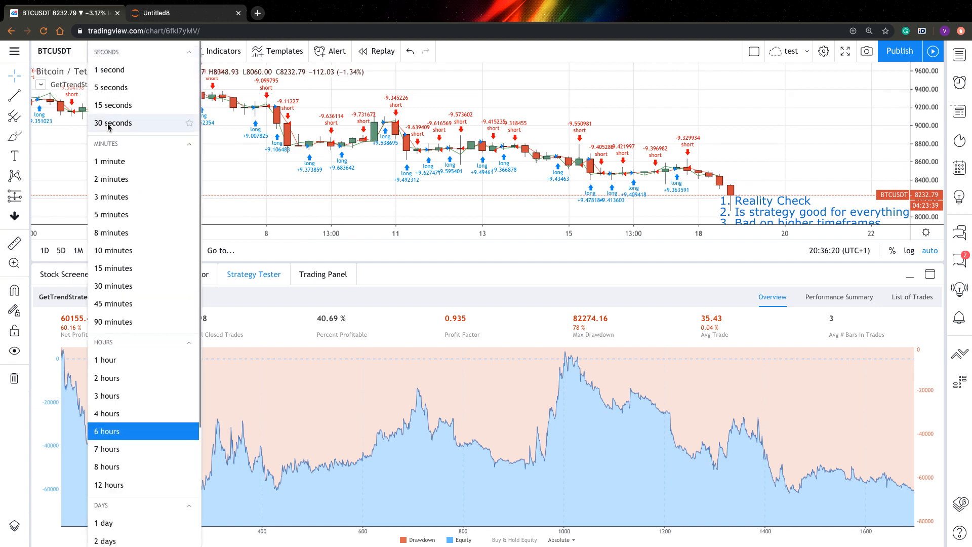
left_click(110, 213)
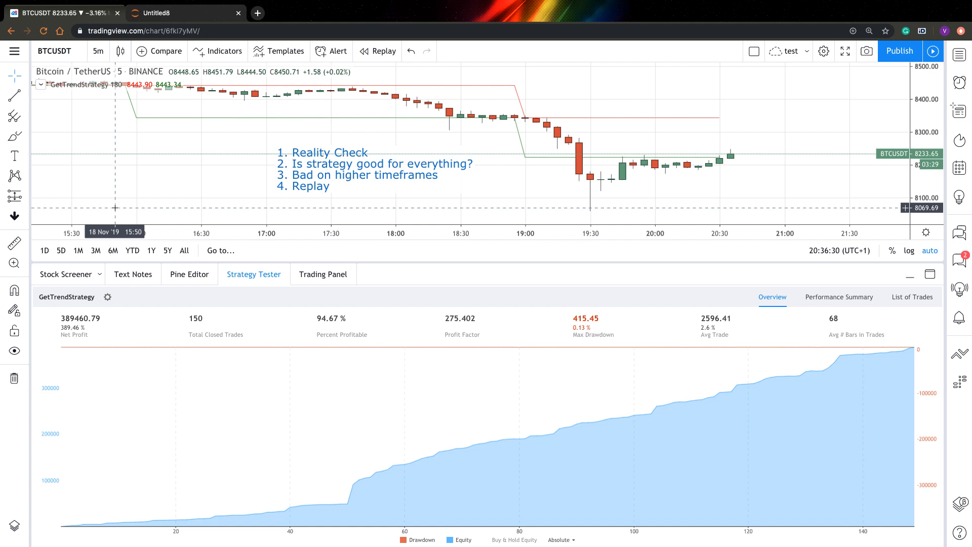
mouse_move(233, 189)
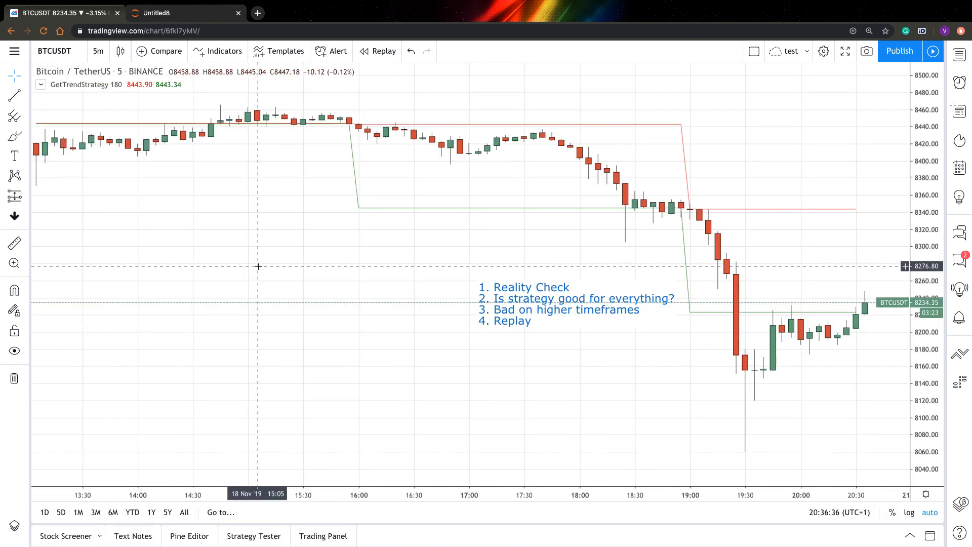
Scroll the 5-minute BTCUSDT chart back to the 17 Nov 2019 trade signals.
scroll("left", 3)
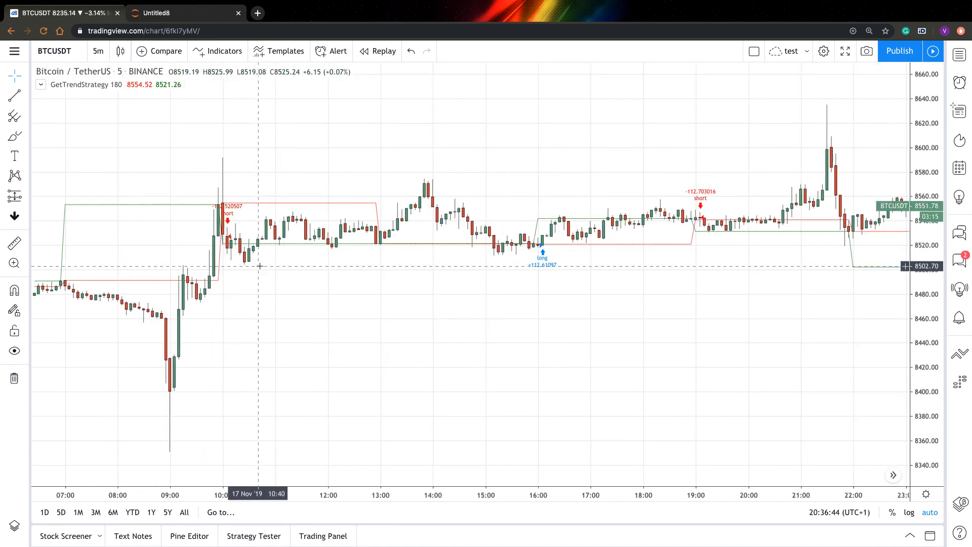
mouse_move(436, 282)
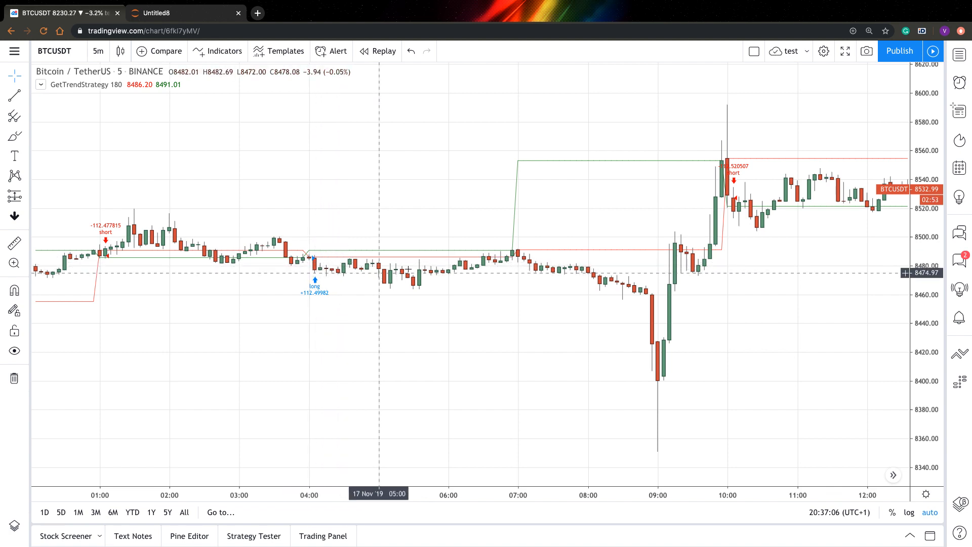
mouse_move(436, 258)
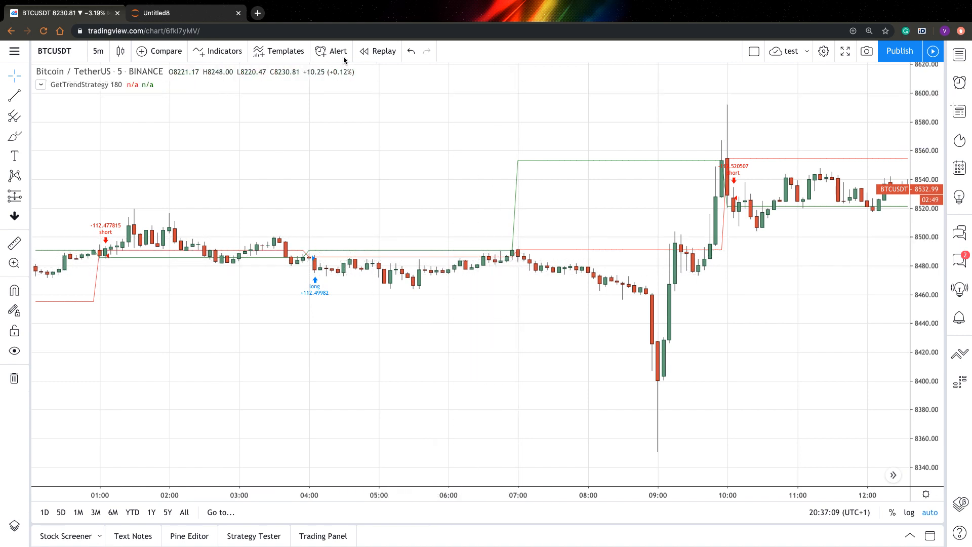
Start bar replay on 17 Nov and step forward bar by bar to about 06:30.
left_click(383, 50)
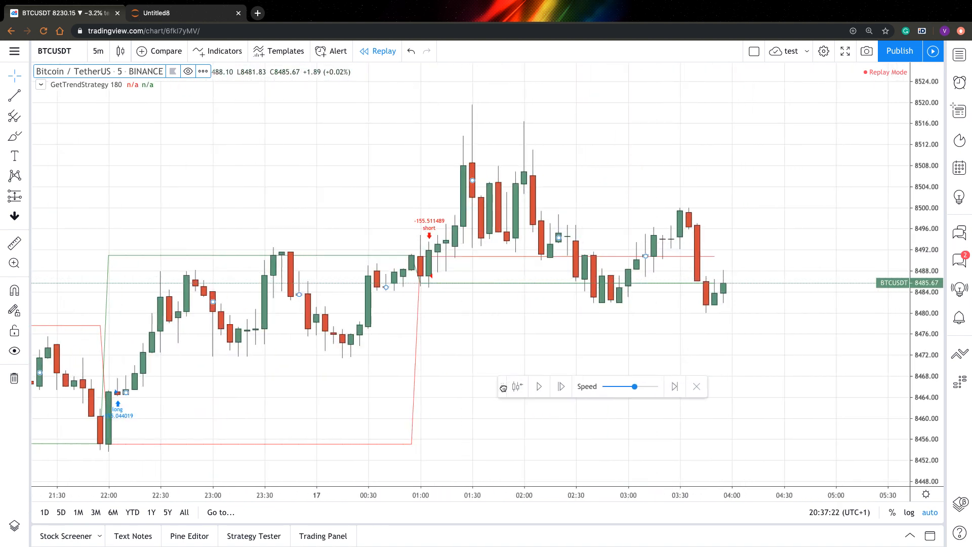
mouse_move(723, 288)
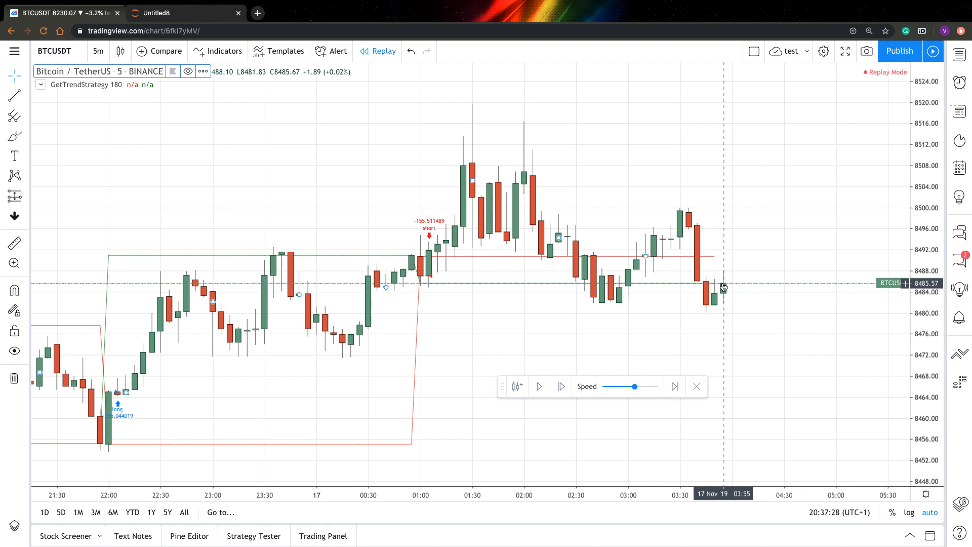
left_click(559, 386)
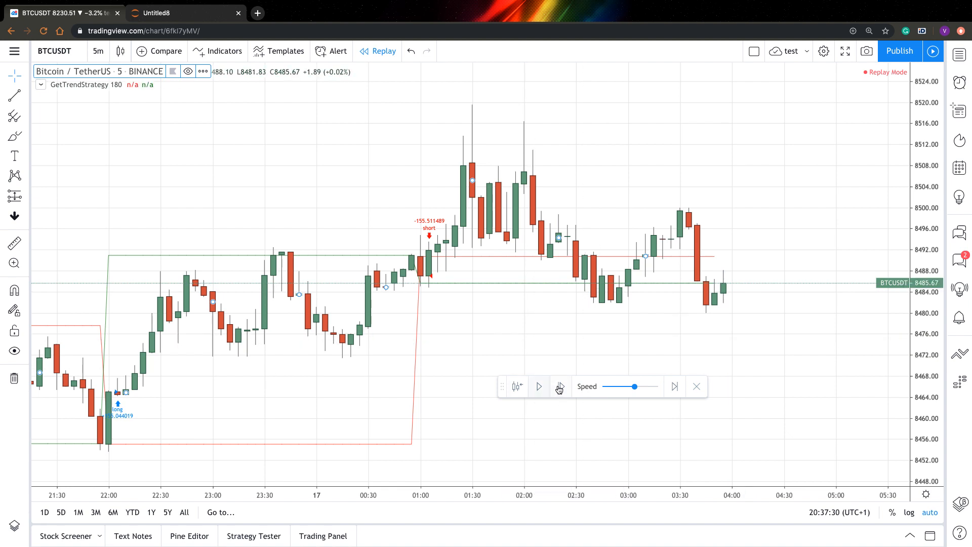
left_click(558, 386)
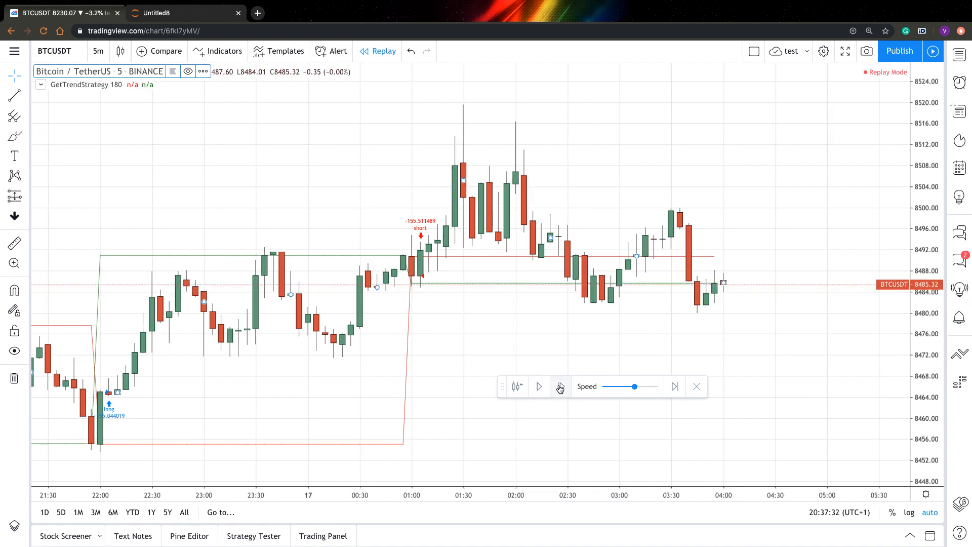
left_click(559, 387)
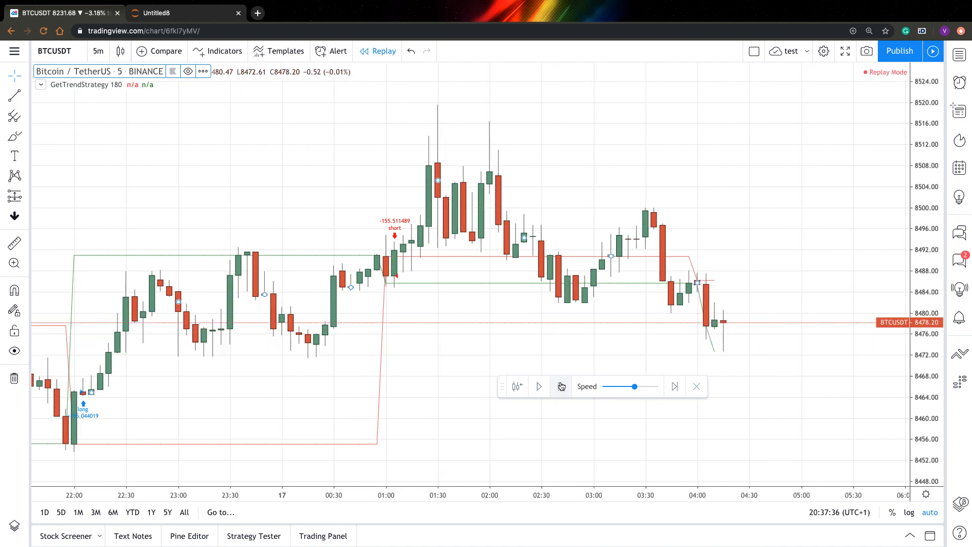
left_click(538, 386)
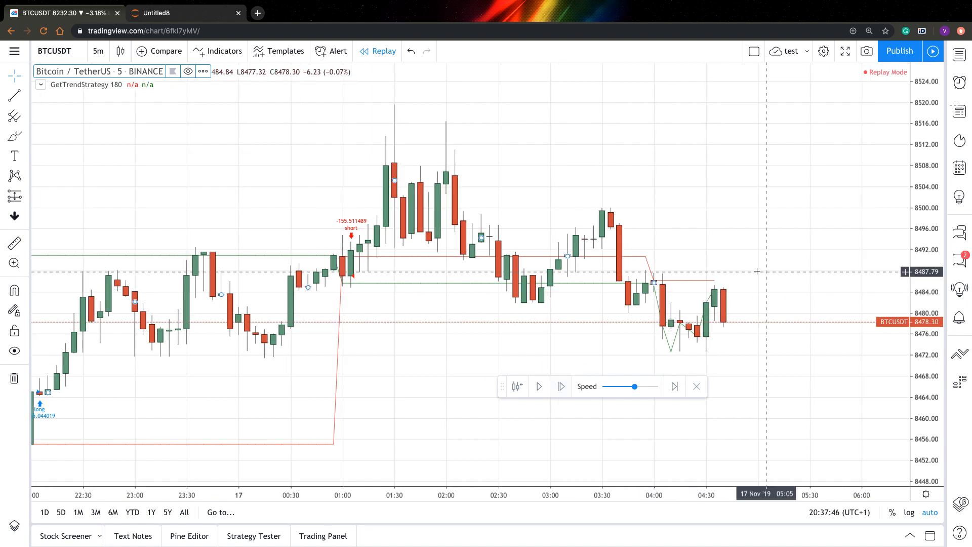
mouse_move(664, 294)
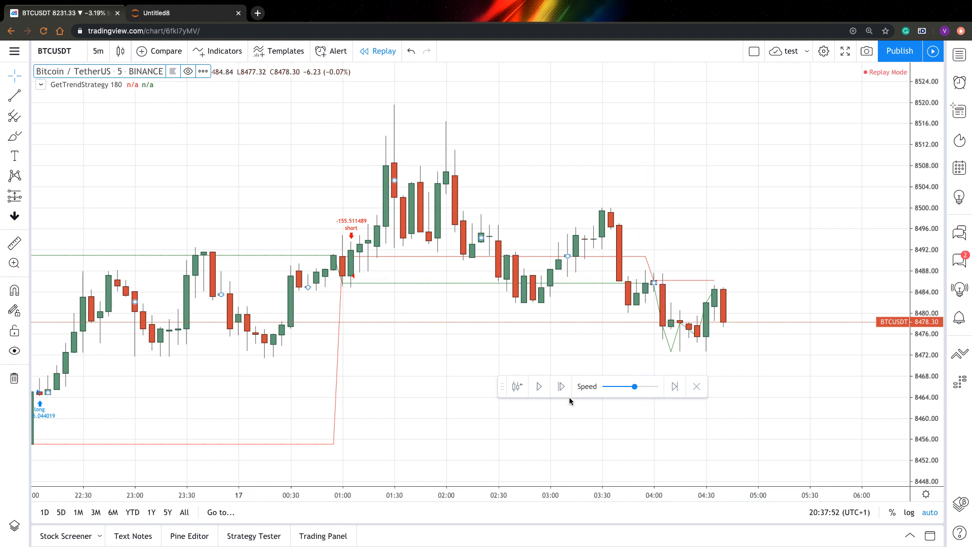
left_click(560, 386)
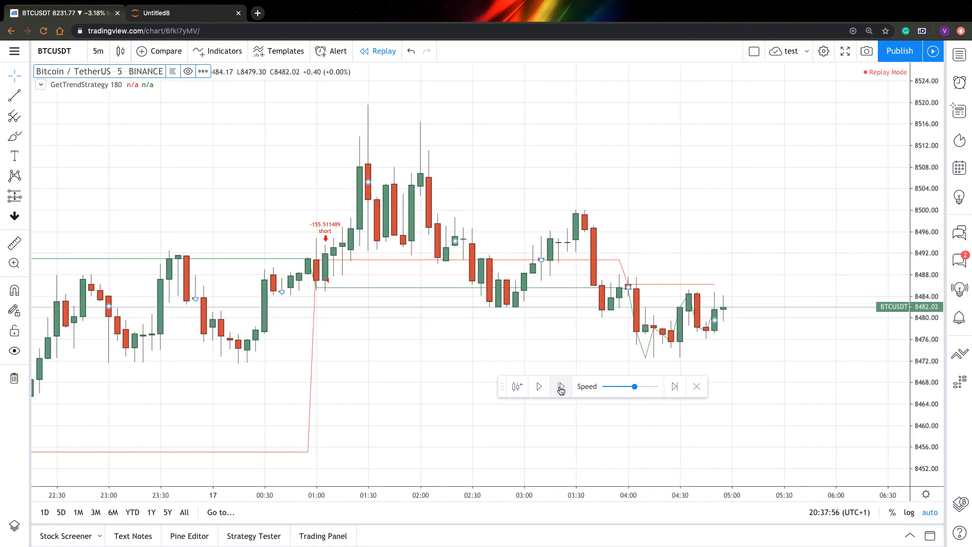
left_click(560, 386)
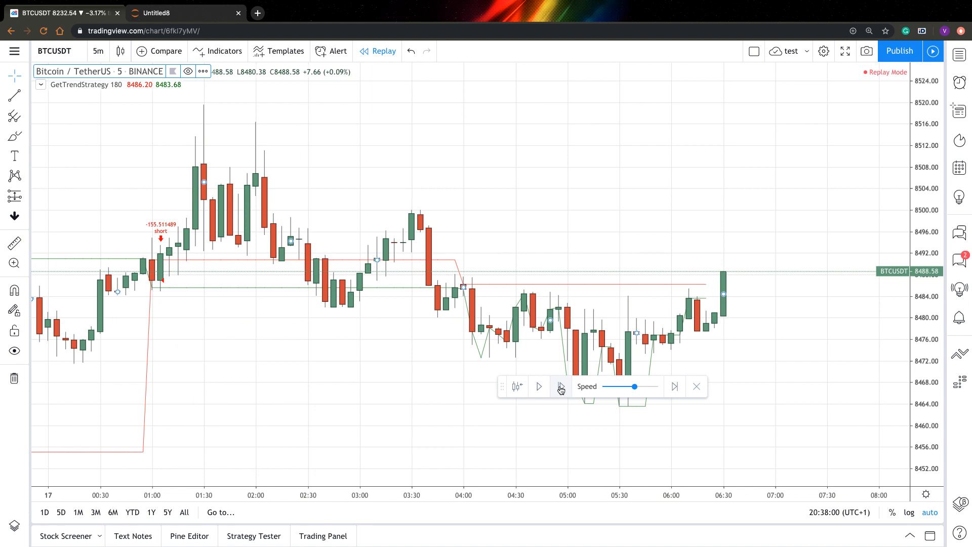
left_click(560, 387)
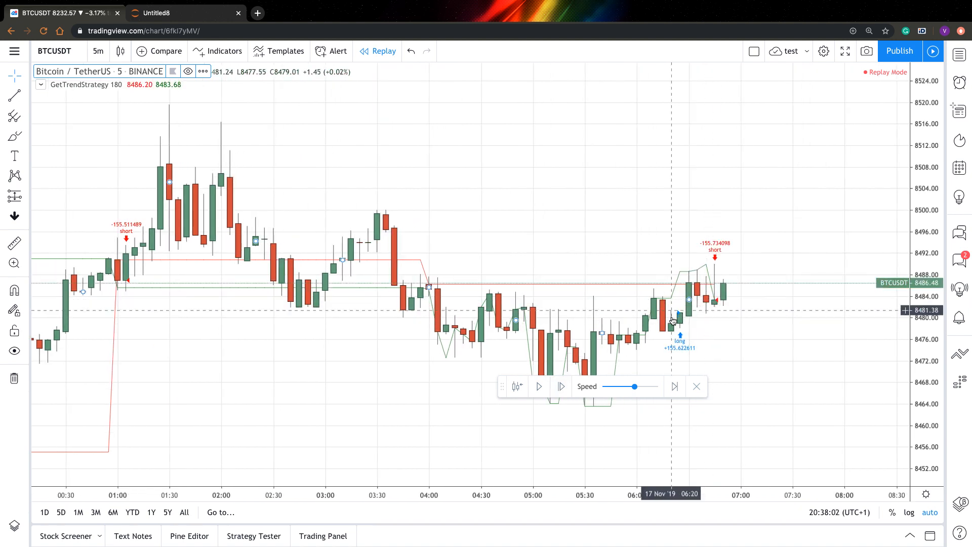